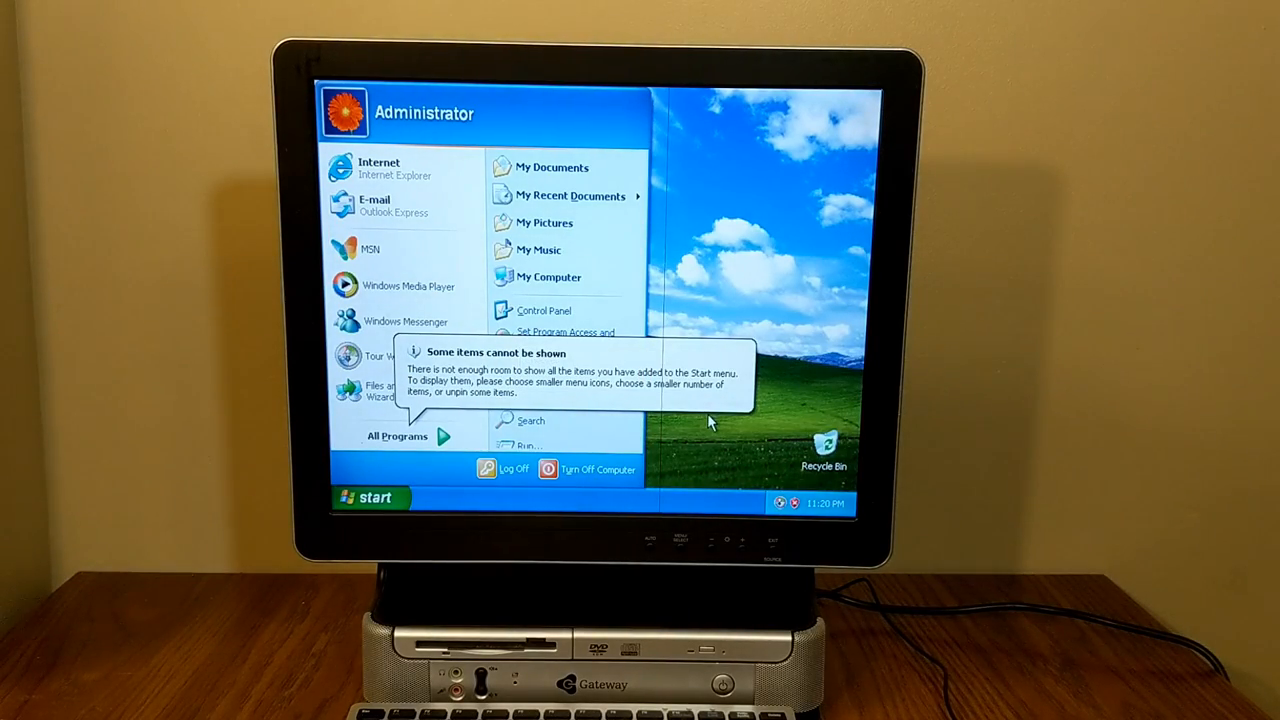
- Dismiss the Start menu and bring up Portal's advanced video settings
left_click(705, 435)
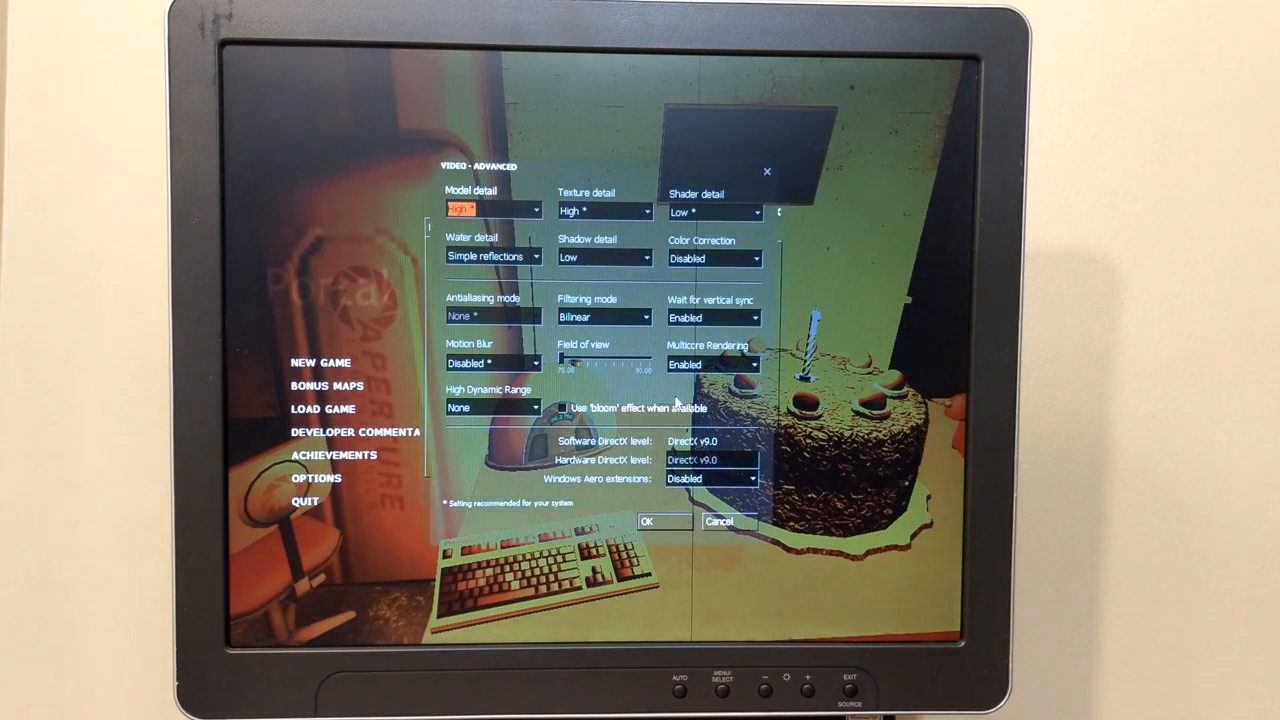
mouse_move(693, 500)
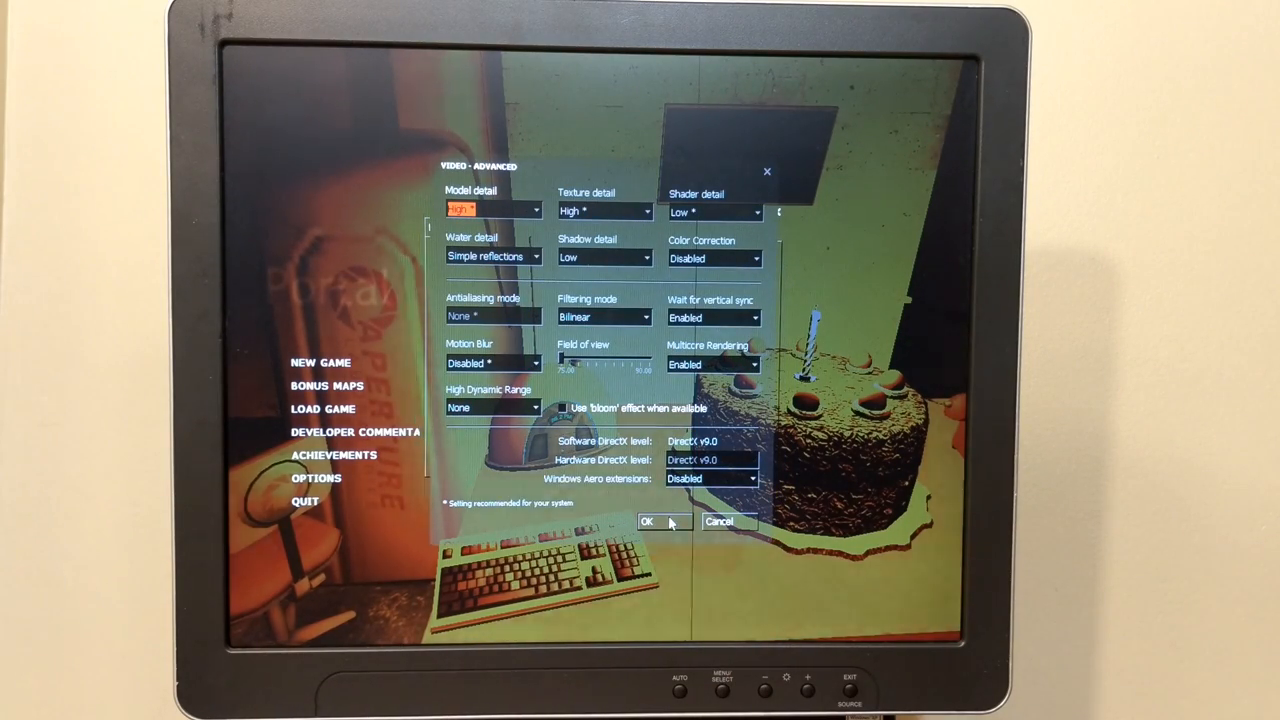
- Accept the high model and texture, low shader settings and return to the test chamber
left_click(647, 521)
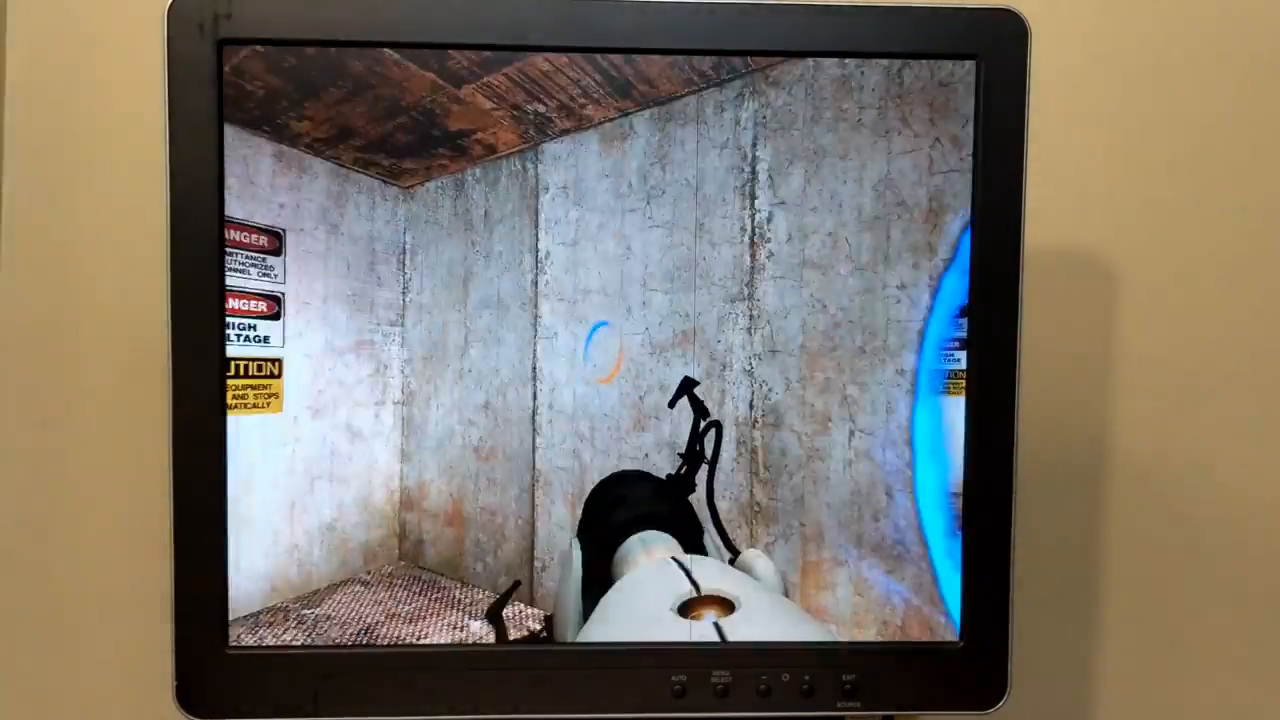